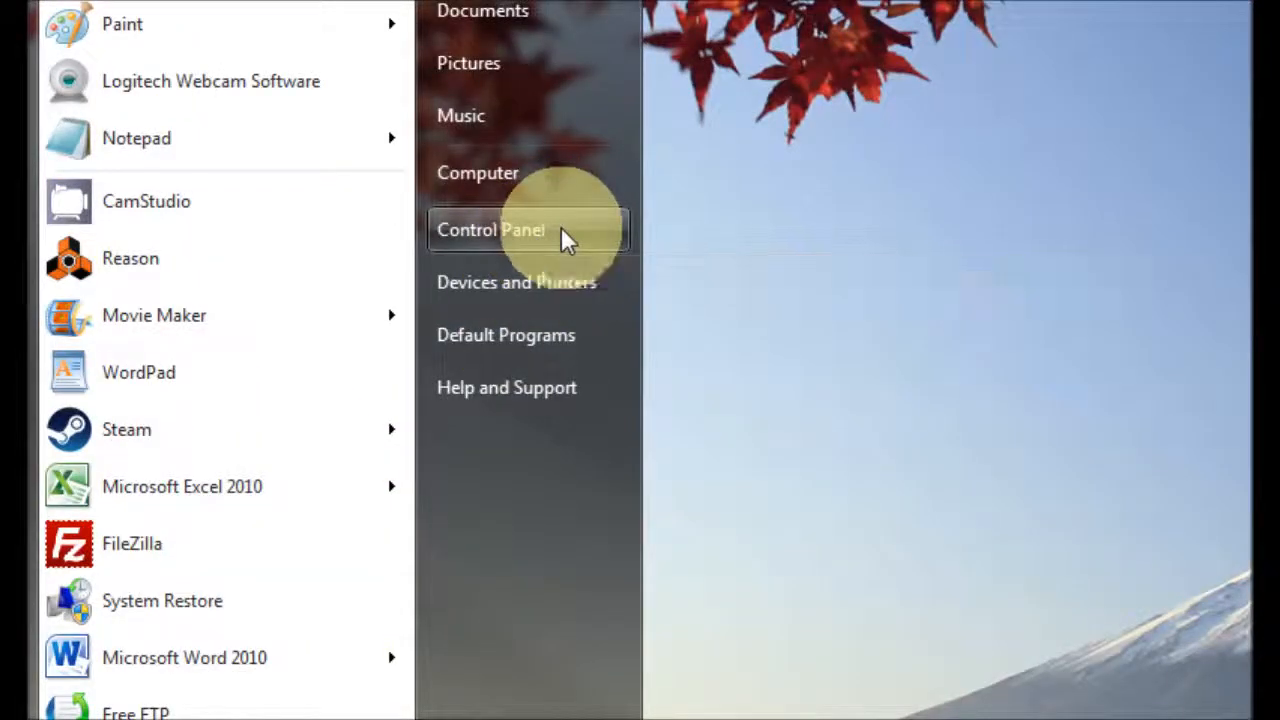
Reach Internet Options via Control Panel's Network and Internet category.
click(490, 229)
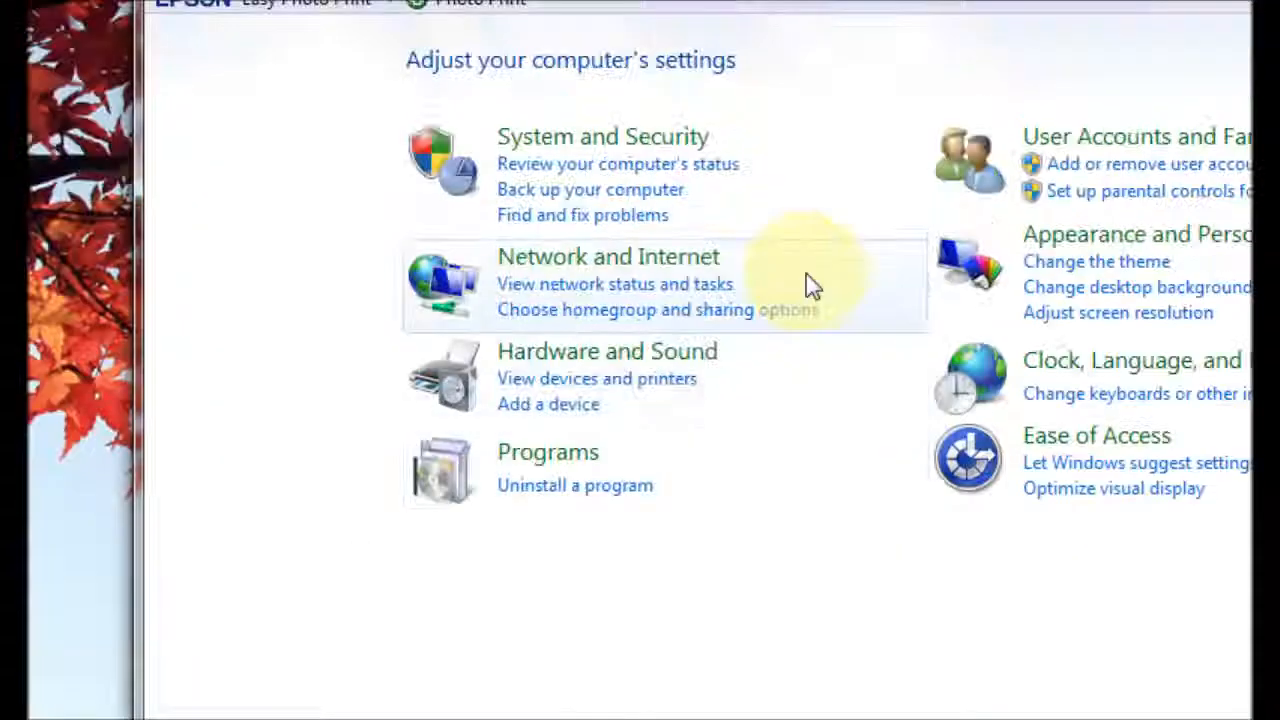
click(607, 256)
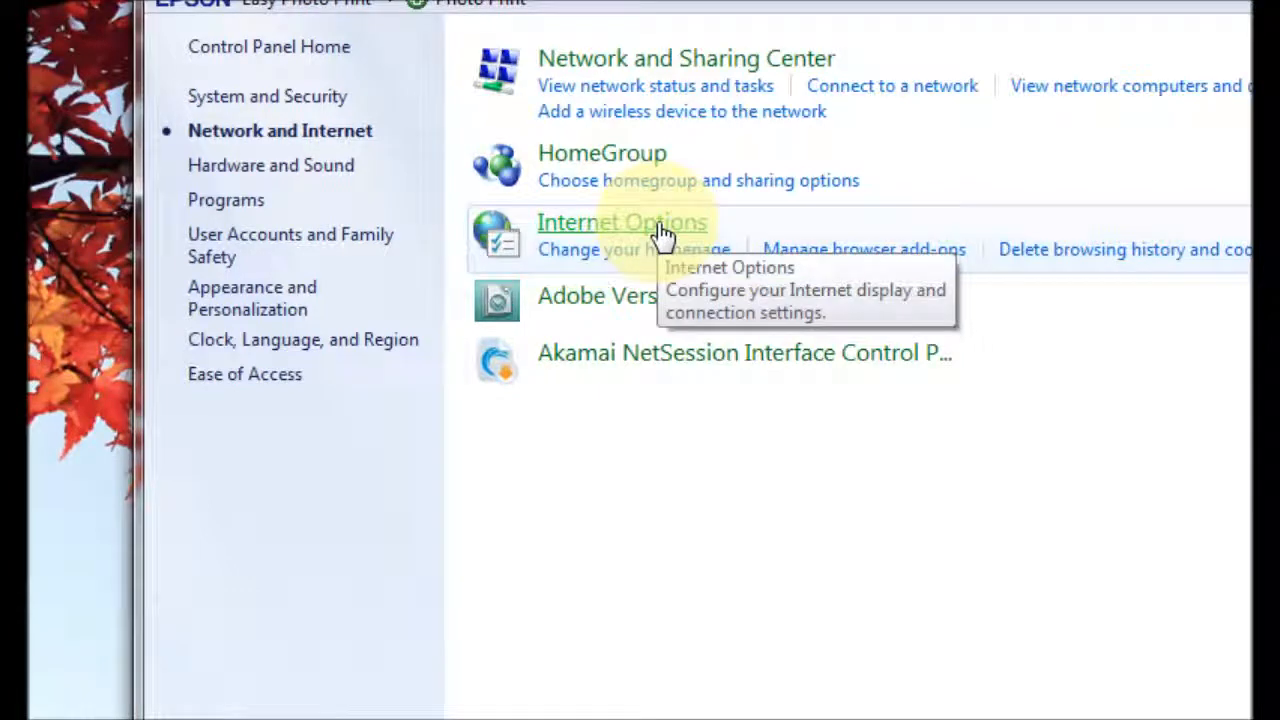
click(621, 222)
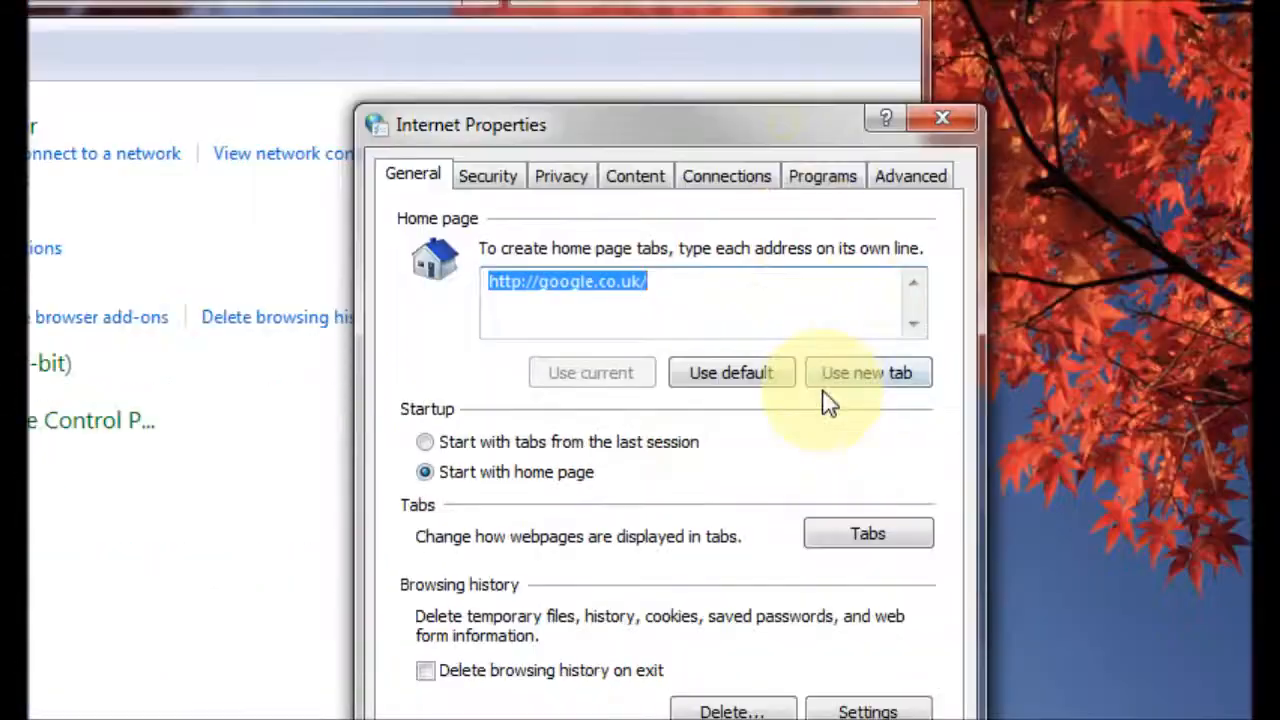
mouse_move(909, 176)
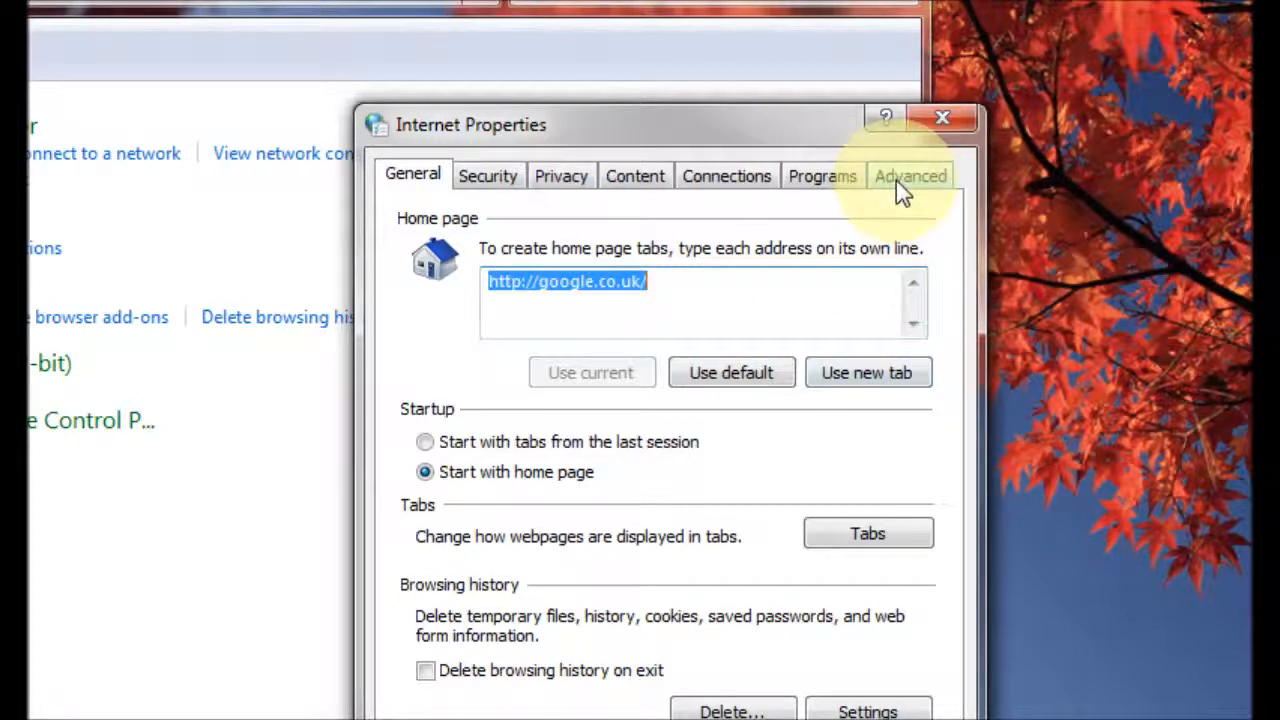
In Advanced settings, tick 'Empty Temporary Internet Files folder when browser is closed' and confirm with OK.
click(909, 175)
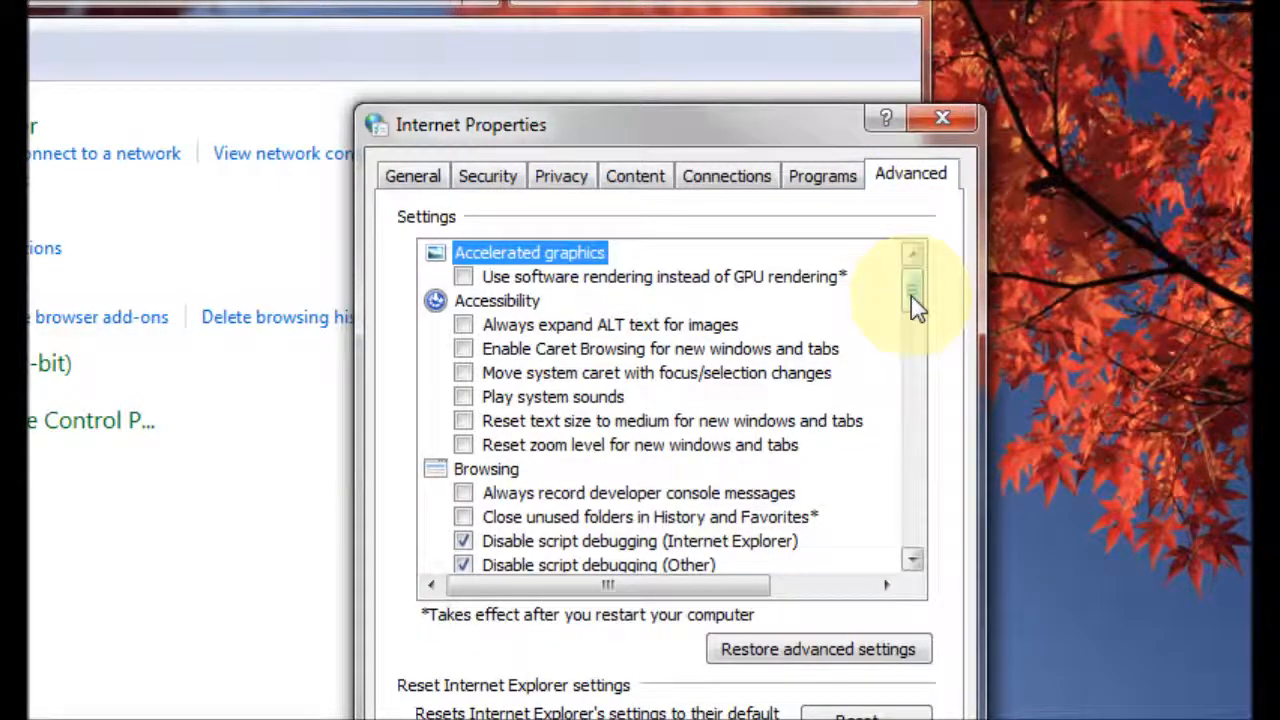
scroll(down, 3)
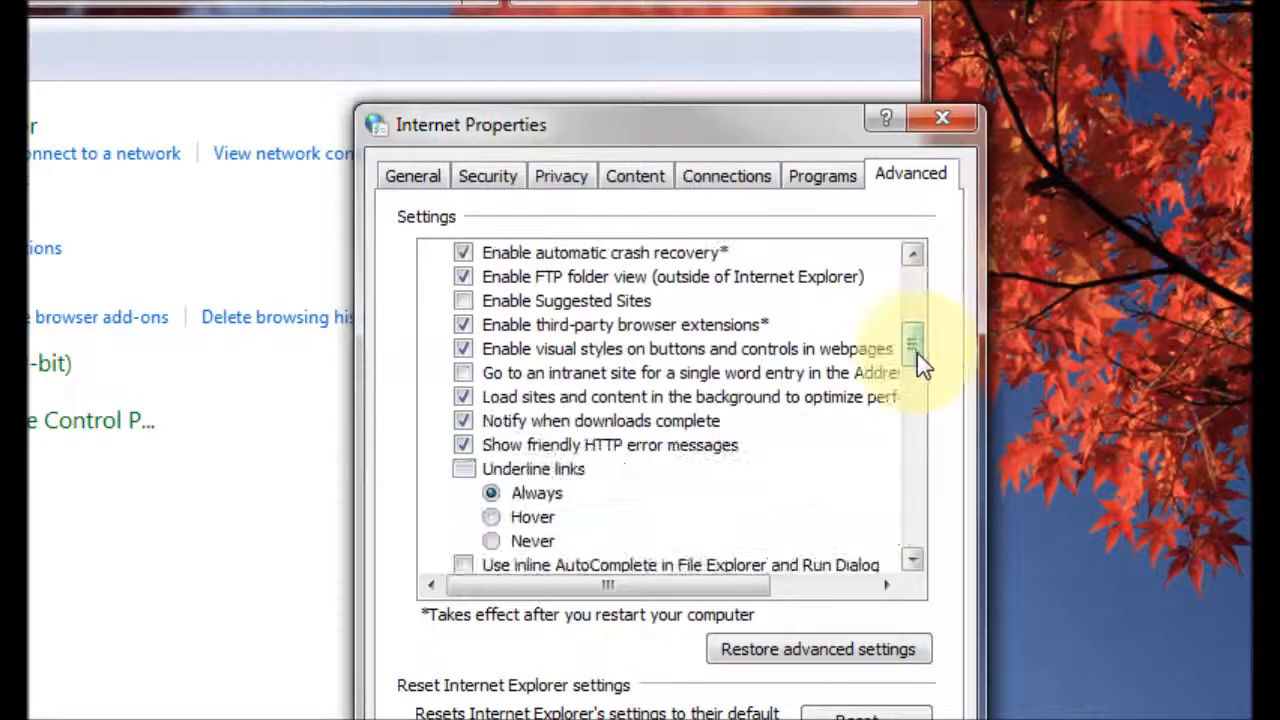
scroll(down, 3)
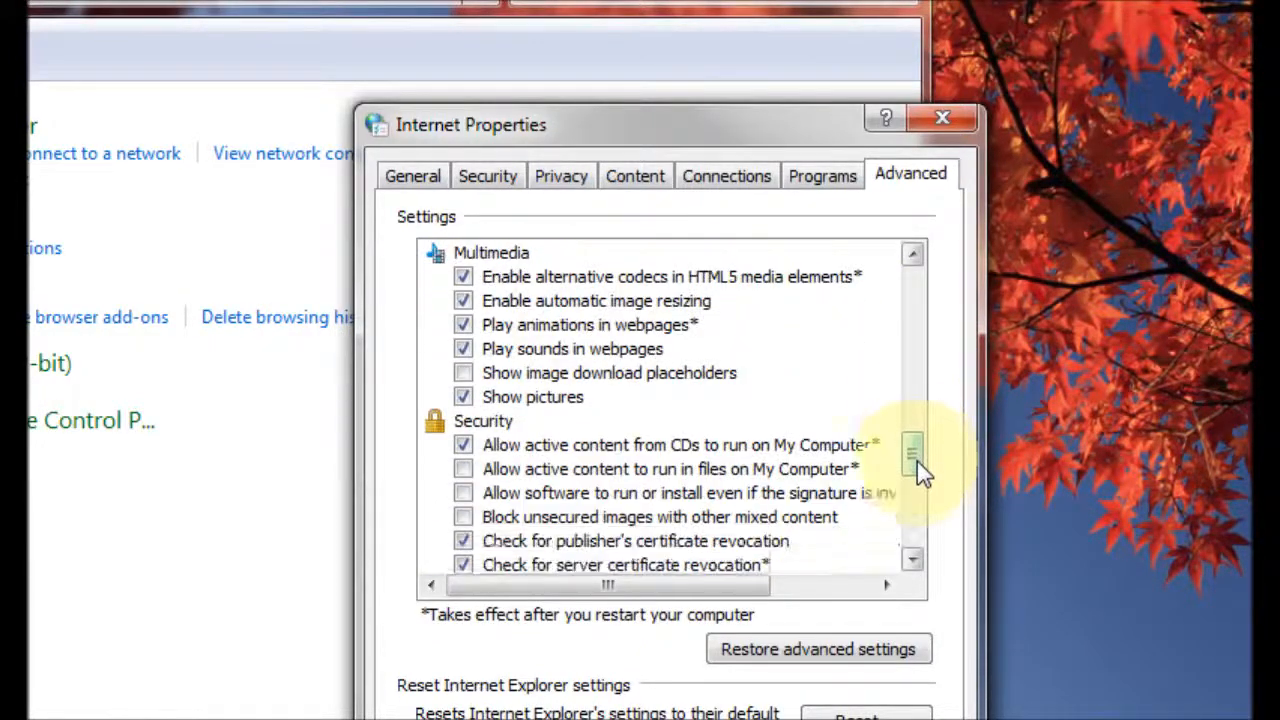
scroll(down, 3)
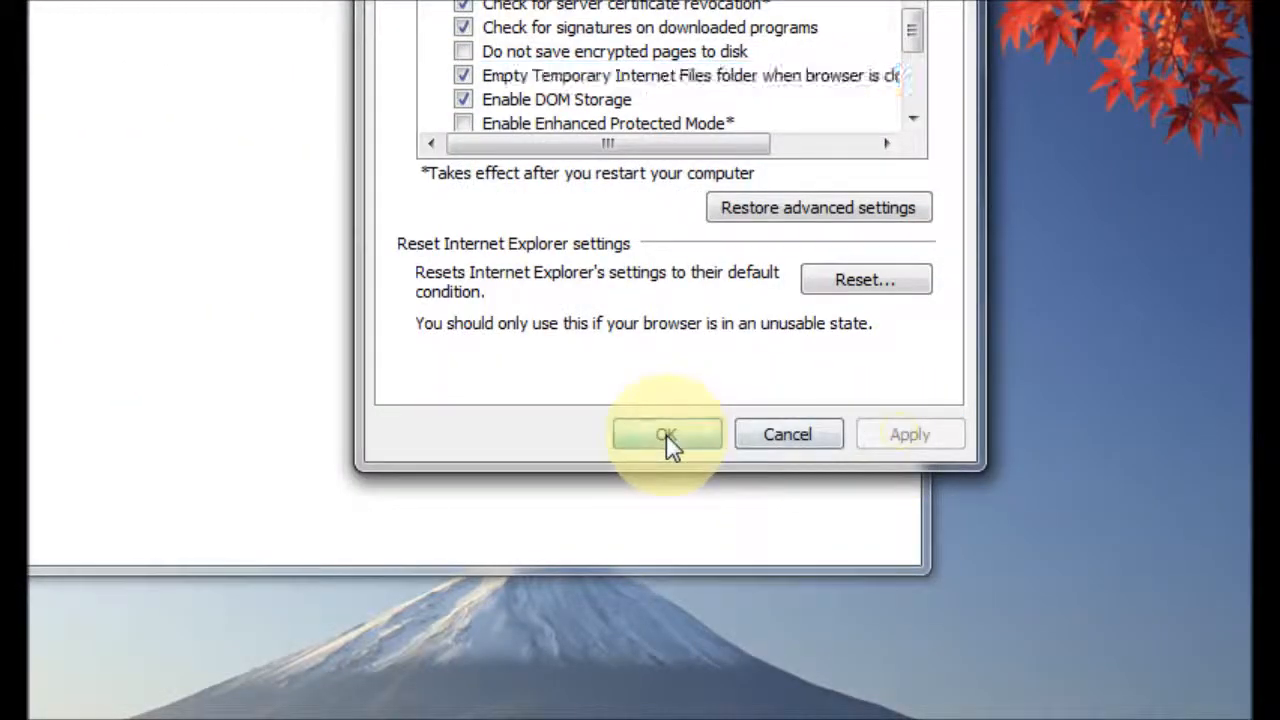
click(666, 434)
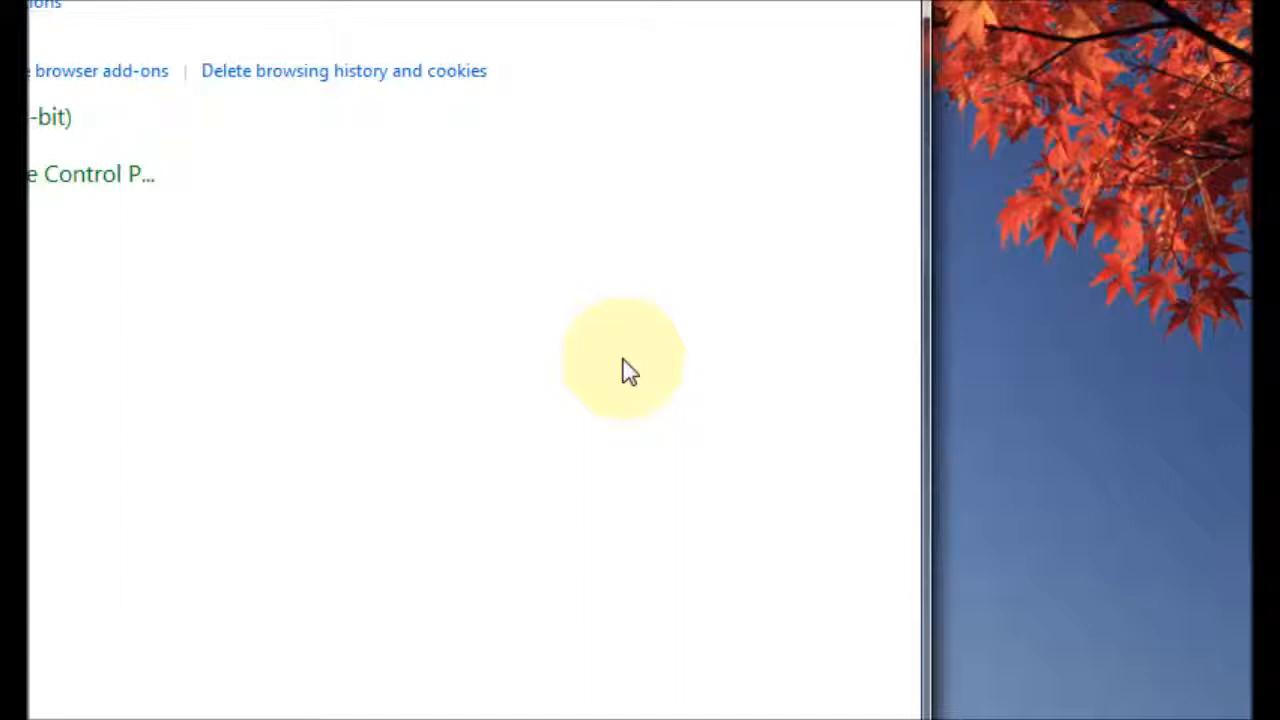